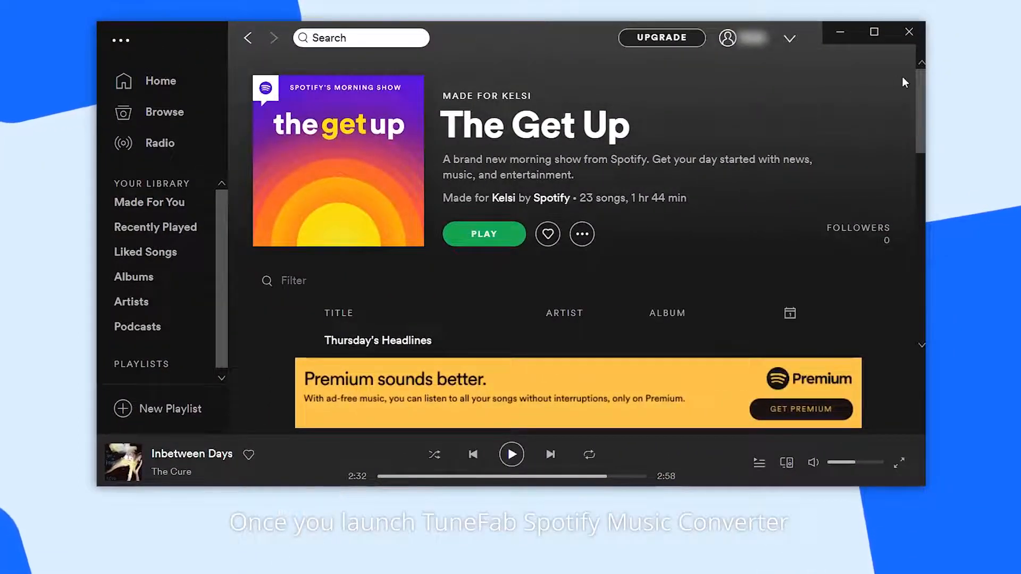
# Scroll down through The Get Up playlist to reach more of its songs
pyautogui.scroll(-3)
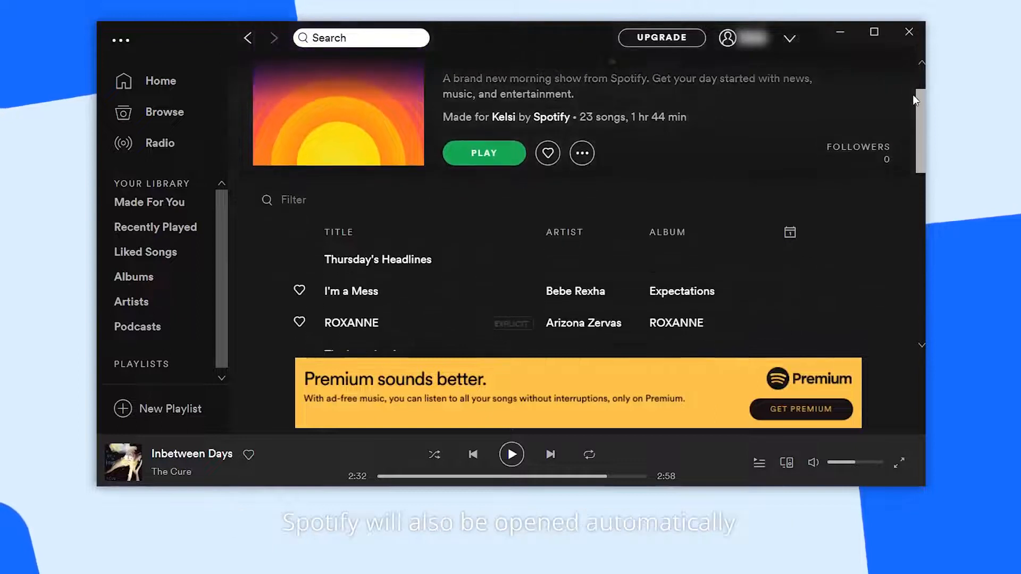
pyautogui.scroll(-3)
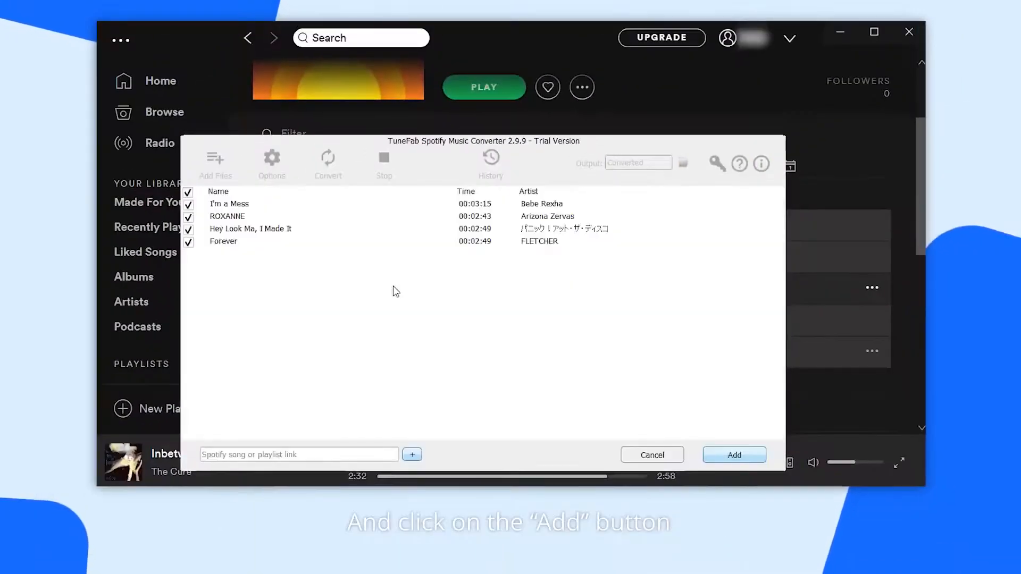
# Add The Get Up playlist tracks to the conversion list, each with MP3 output
pyautogui.click(734, 455)
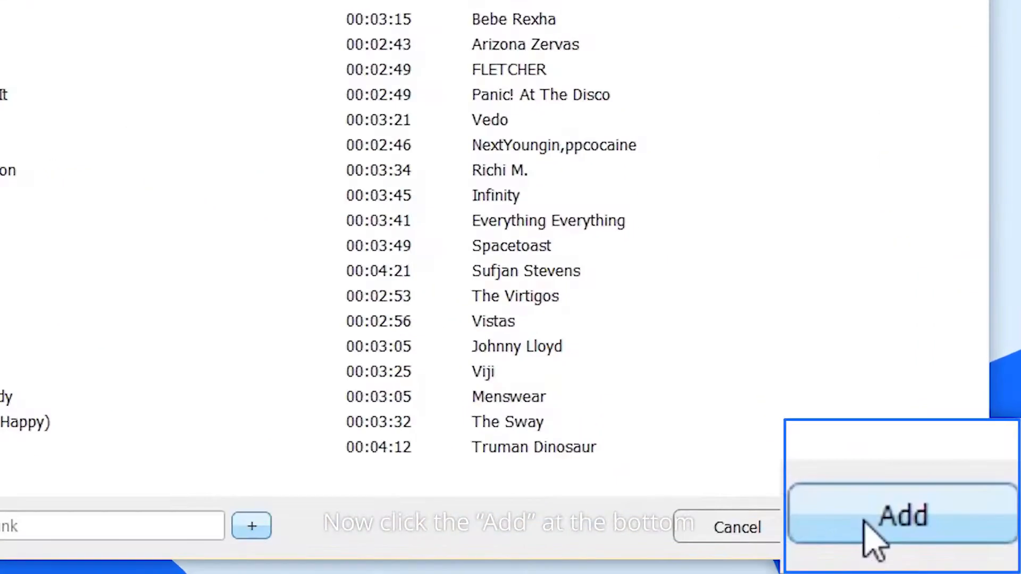
pyautogui.click(900, 517)
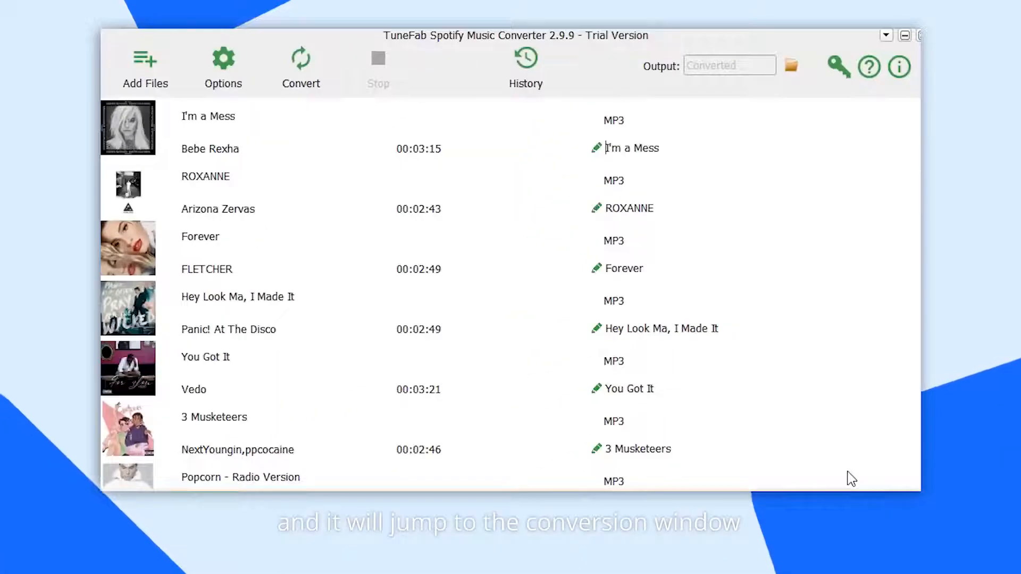
pyautogui.click(630, 148)
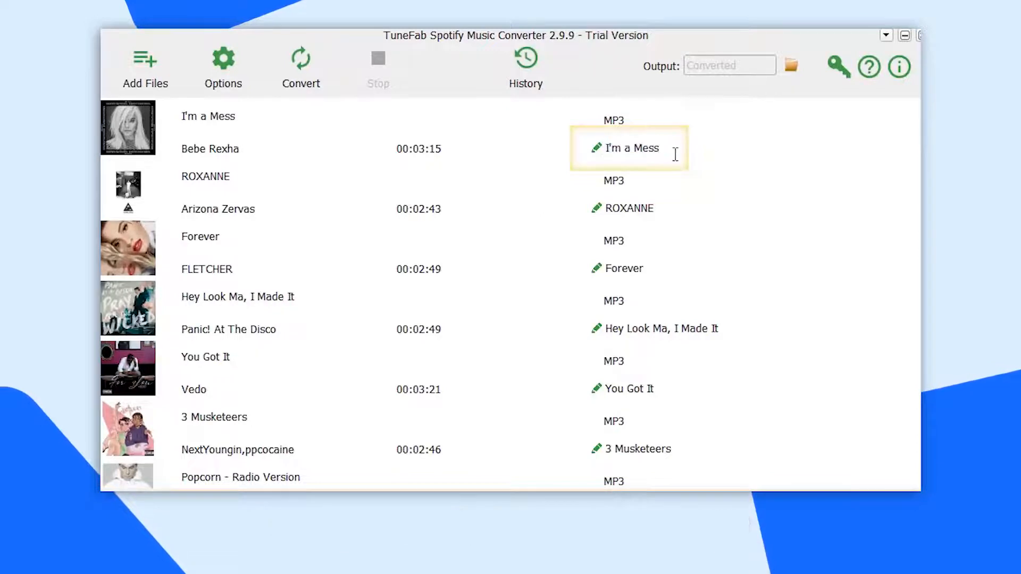
# Set advanced output to MP3, volume above 100%, conversion speed 5x
pyautogui.click(222, 65)
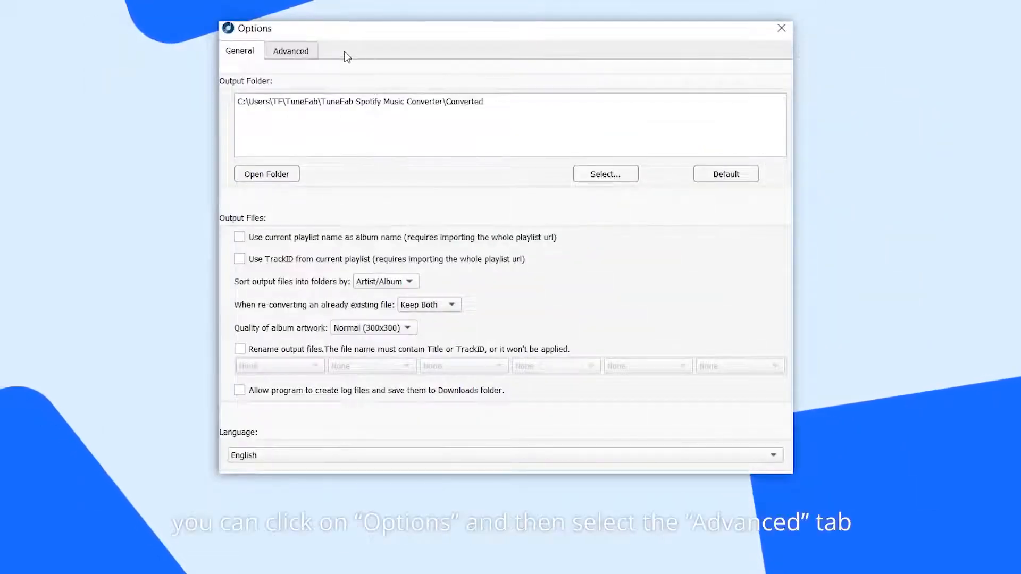
pyautogui.click(291, 51)
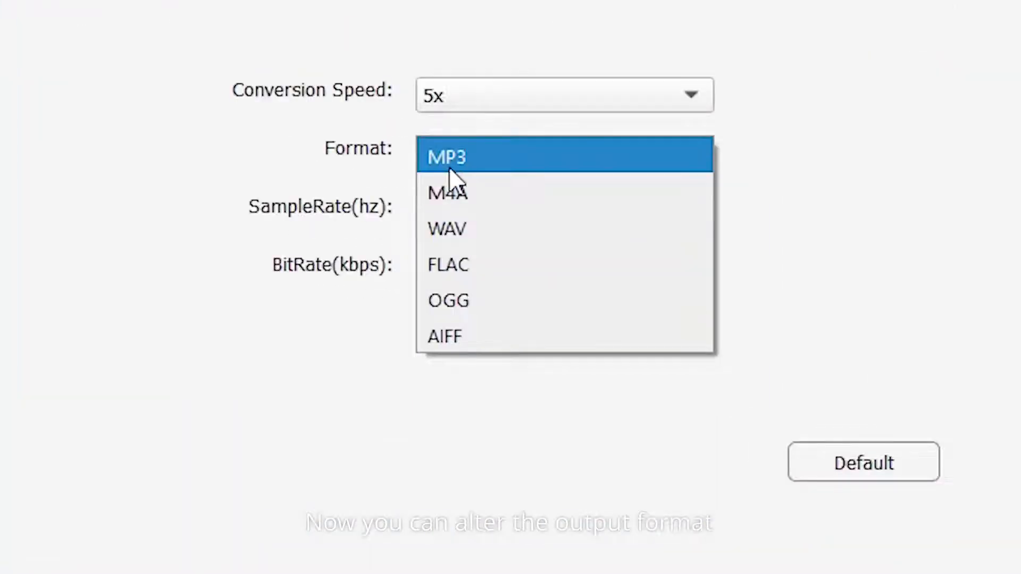
pyautogui.click(447, 157)
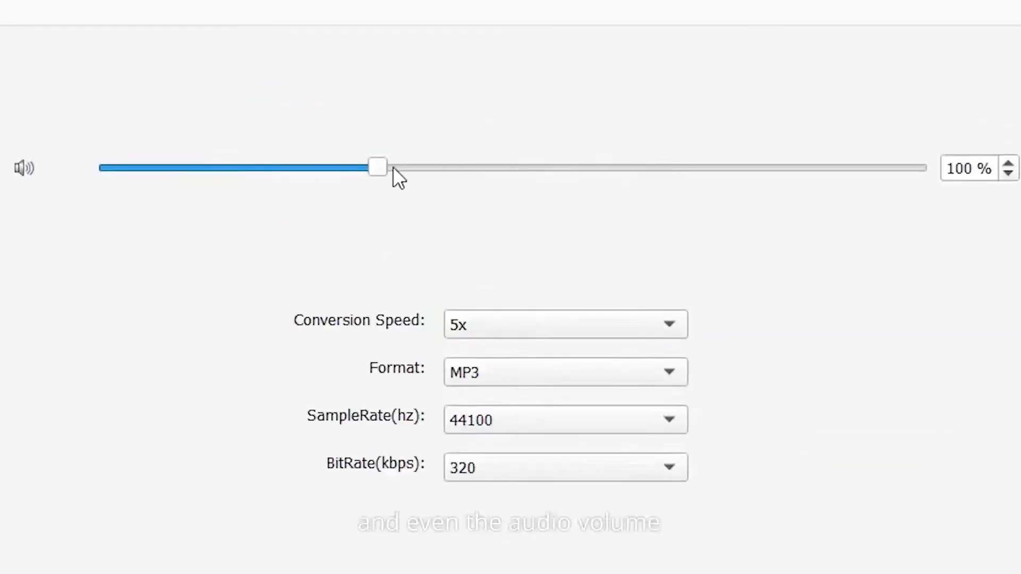
pyautogui.moveTo(377, 166); pyautogui.dragTo(450, 167)
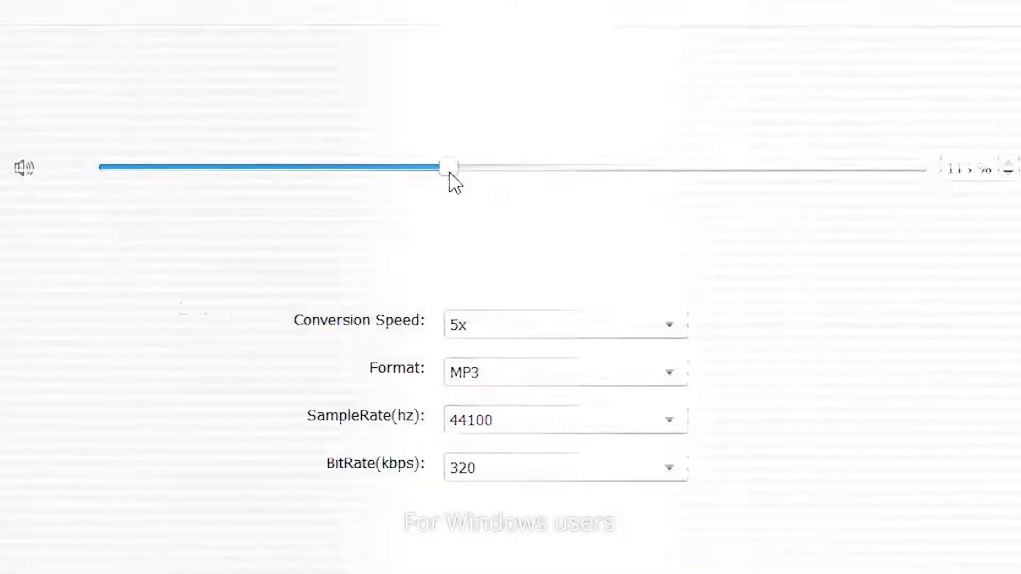
pyautogui.click(565, 324)
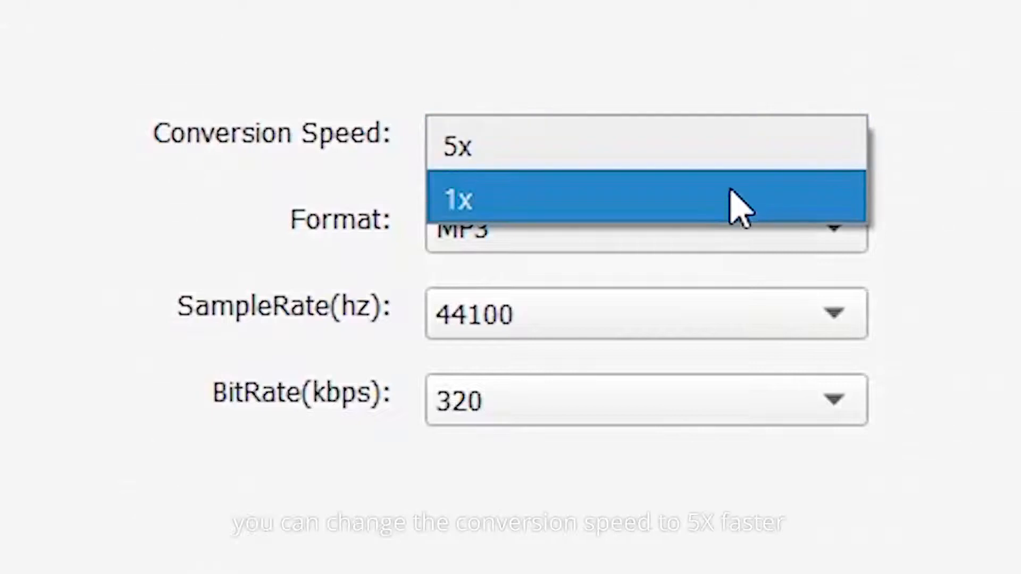
pyautogui.click(456, 144)
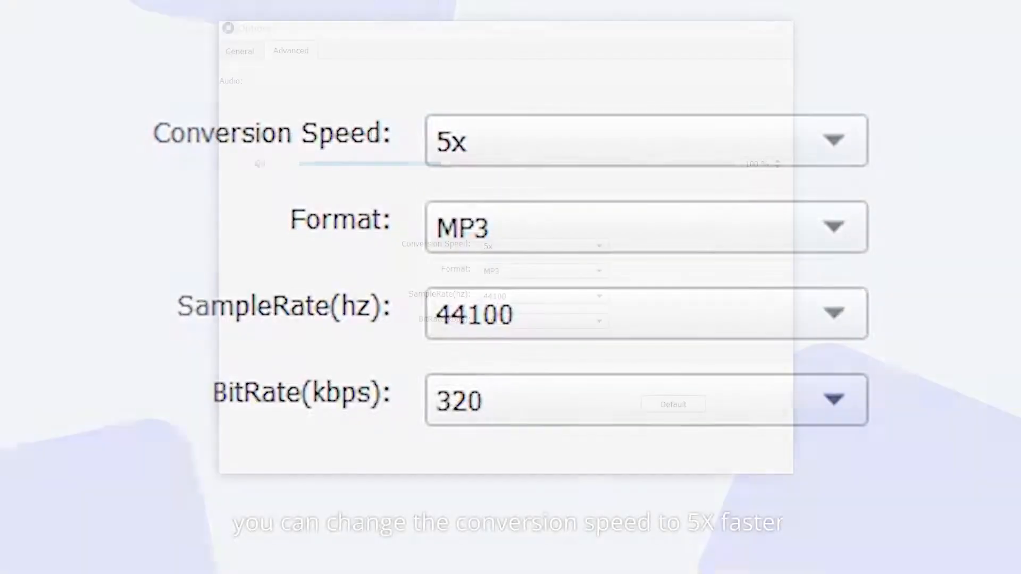
pyautogui.click(240, 51)
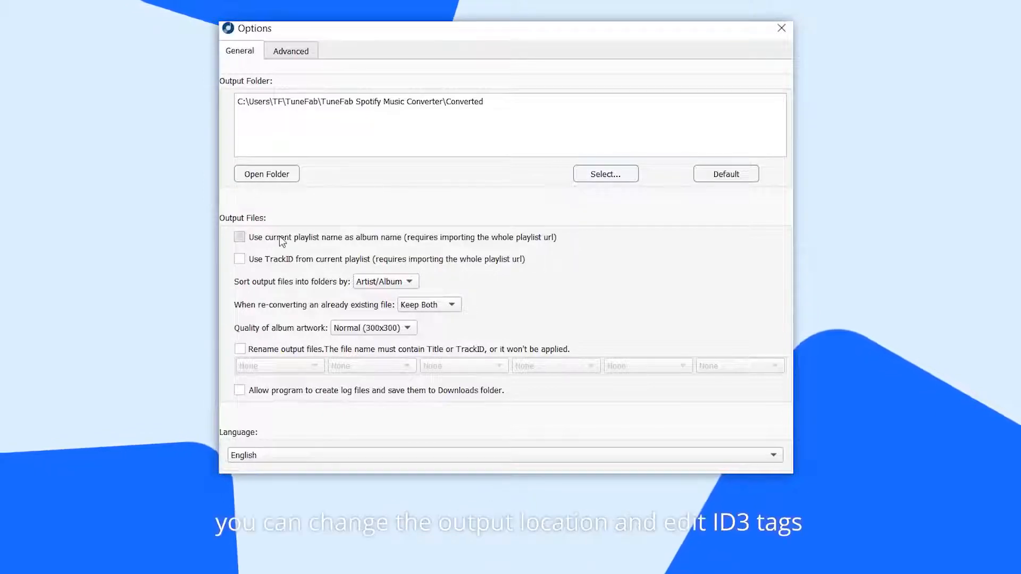
# Close Options and return to the main track list with the new file names
pyautogui.click(451, 304)
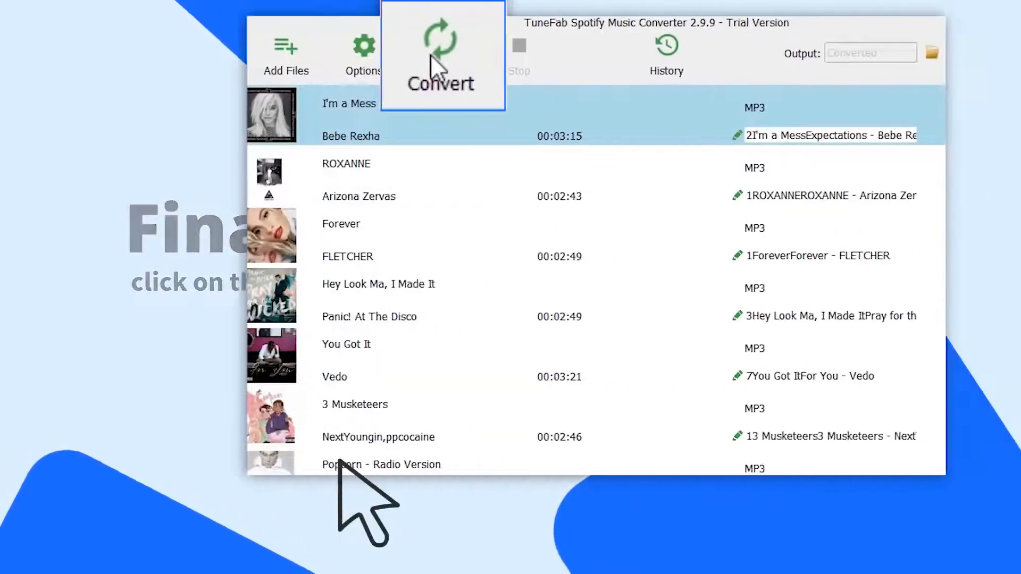
# Begin converting the queued playlist tracks to MP3 files
pyautogui.click(440, 55)
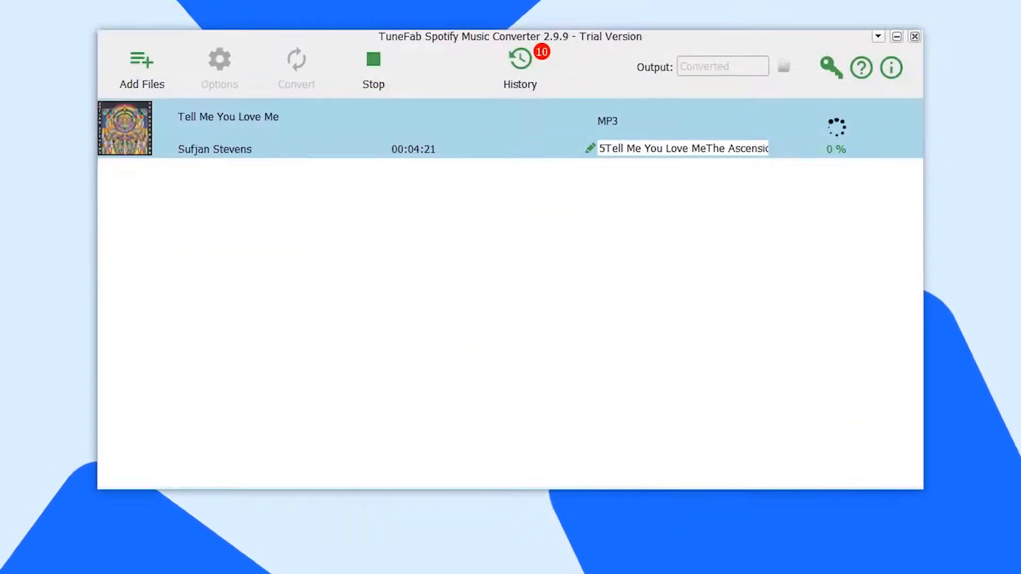
pyautogui.click(520, 59)
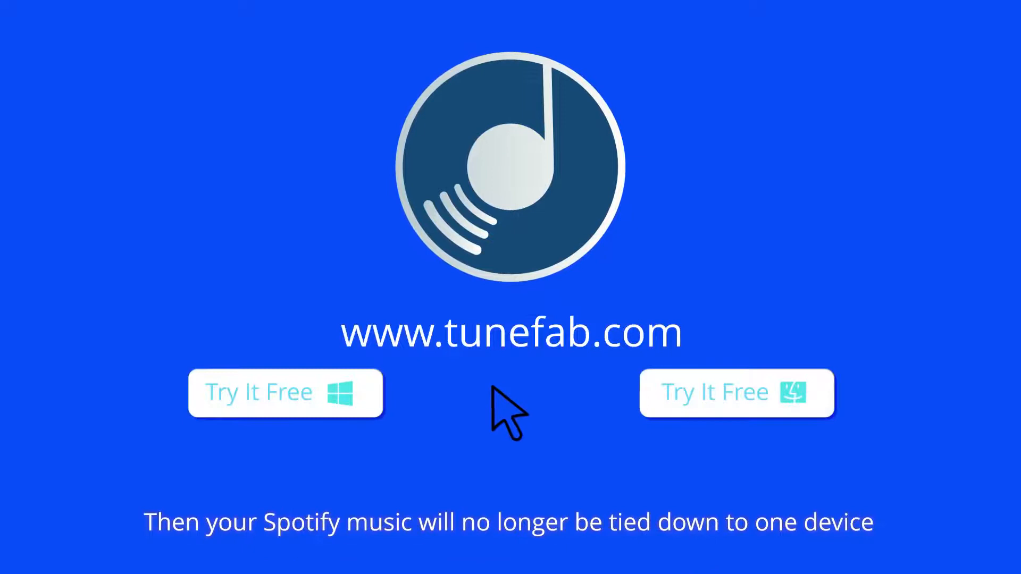
pyautogui.moveTo(622, 424)
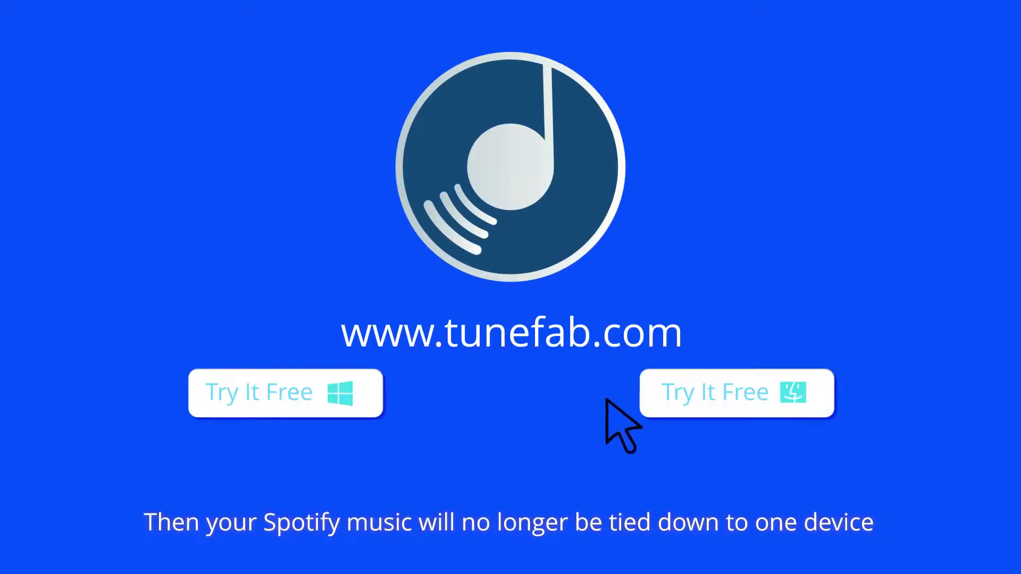